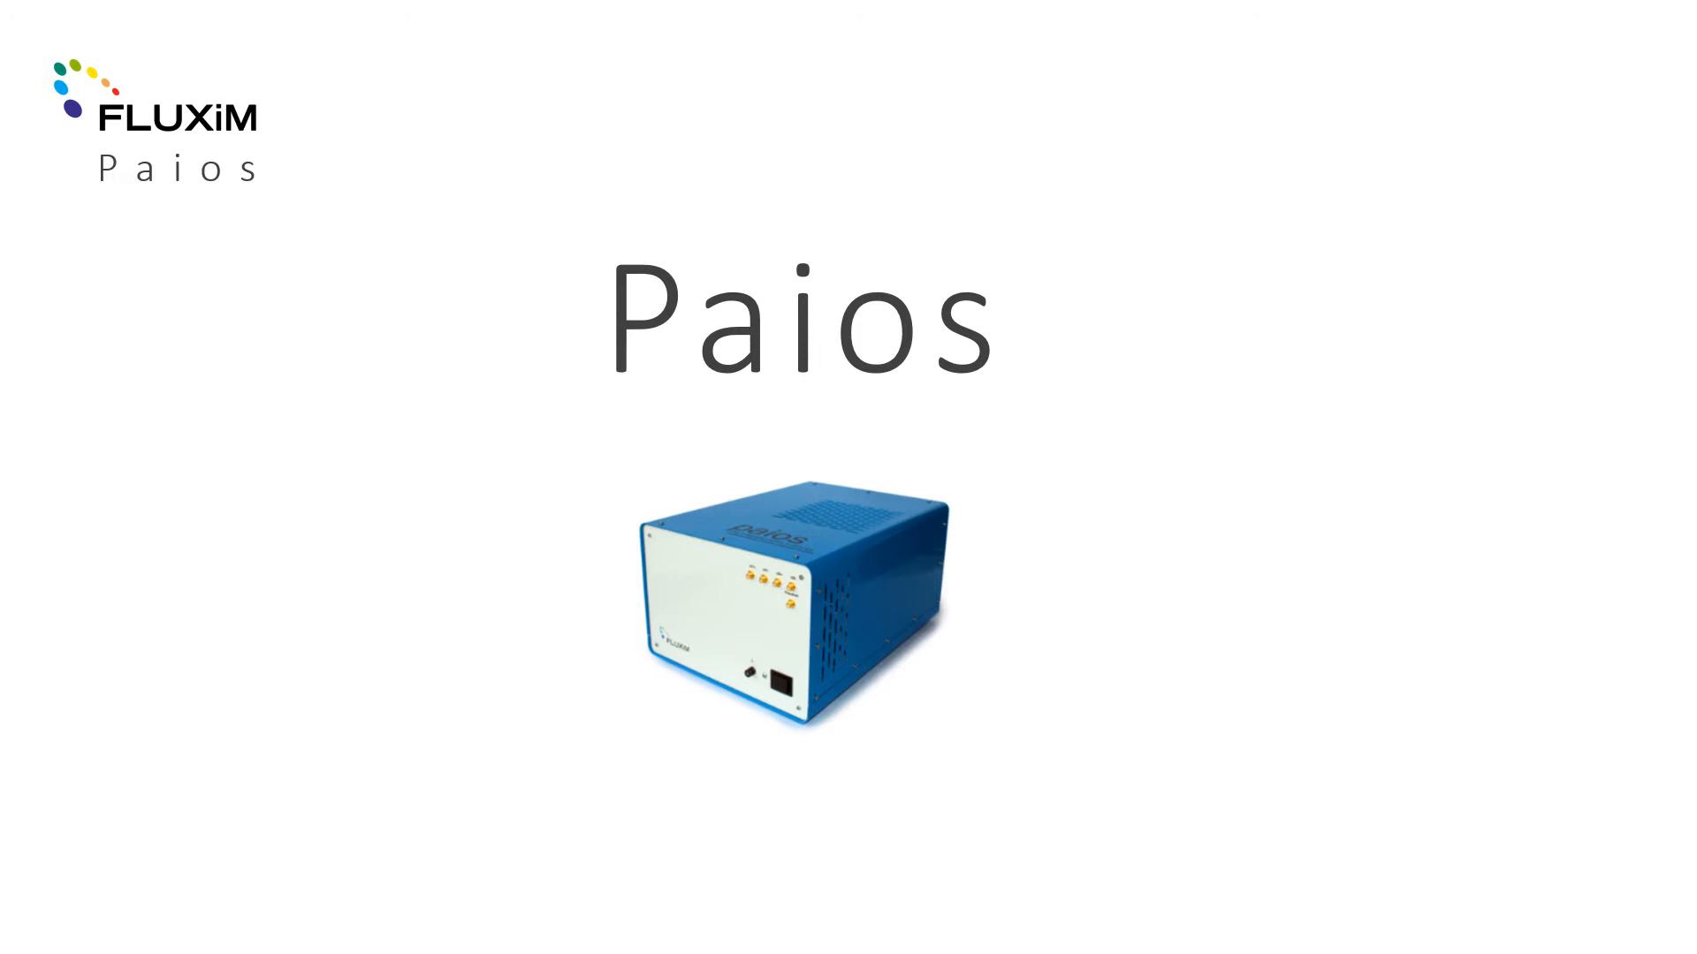
{"action": "key", "text": "Right"}
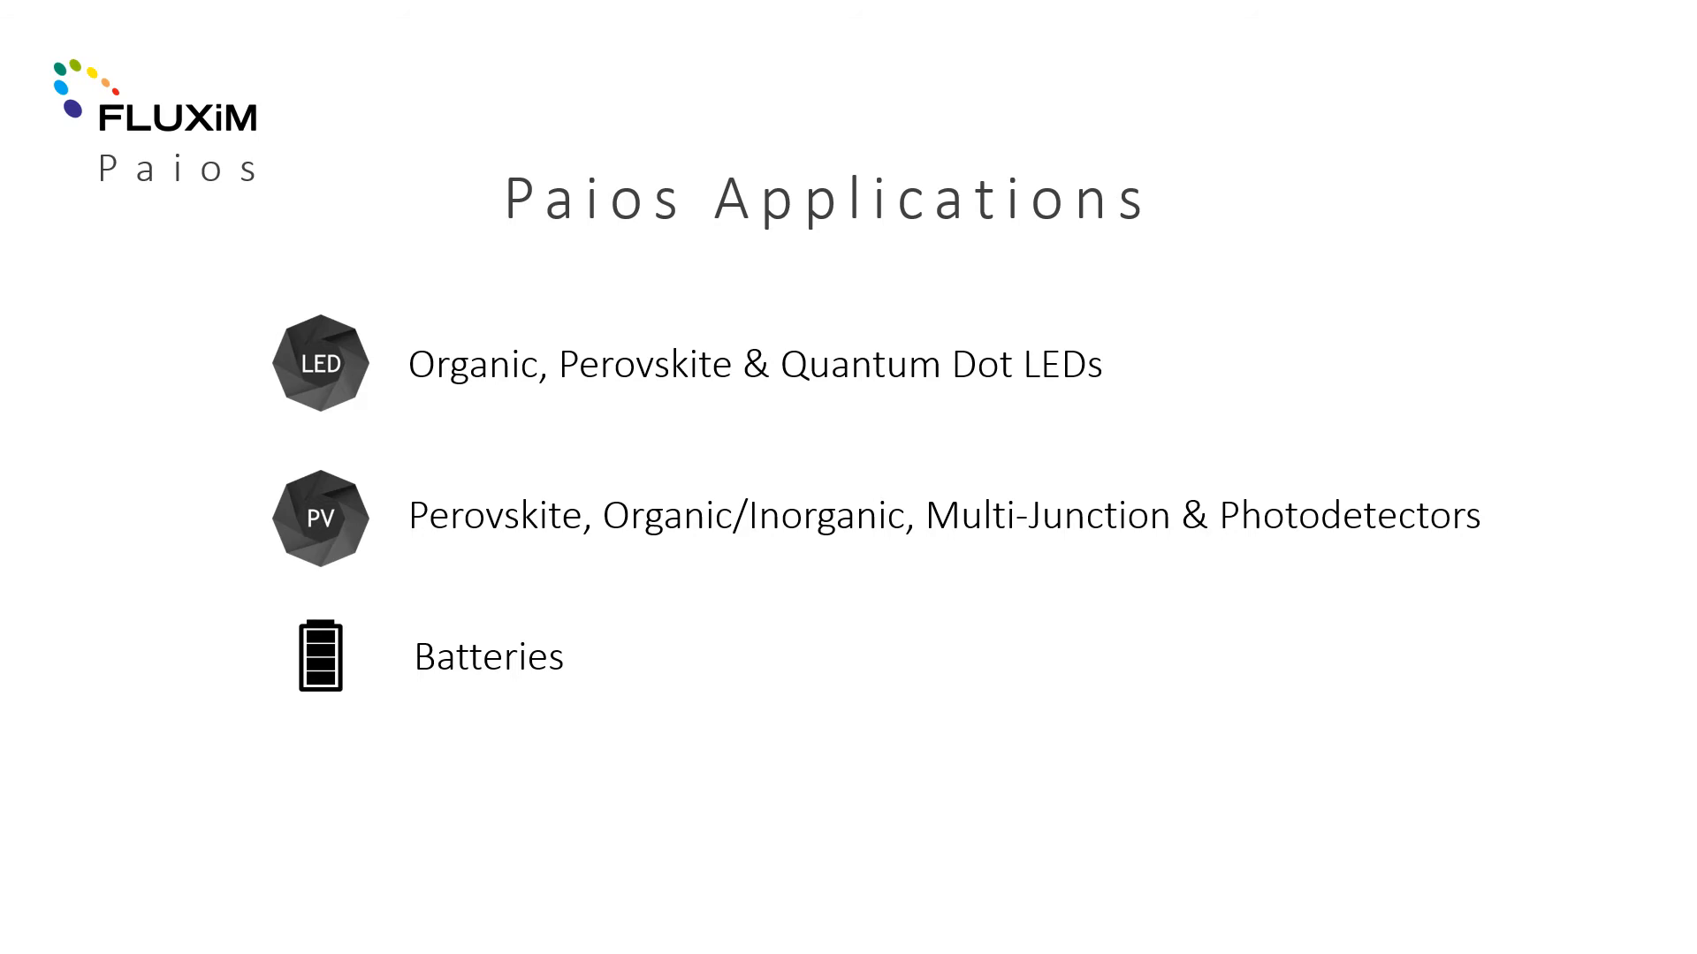
{"action": "key", "text": "Right"}
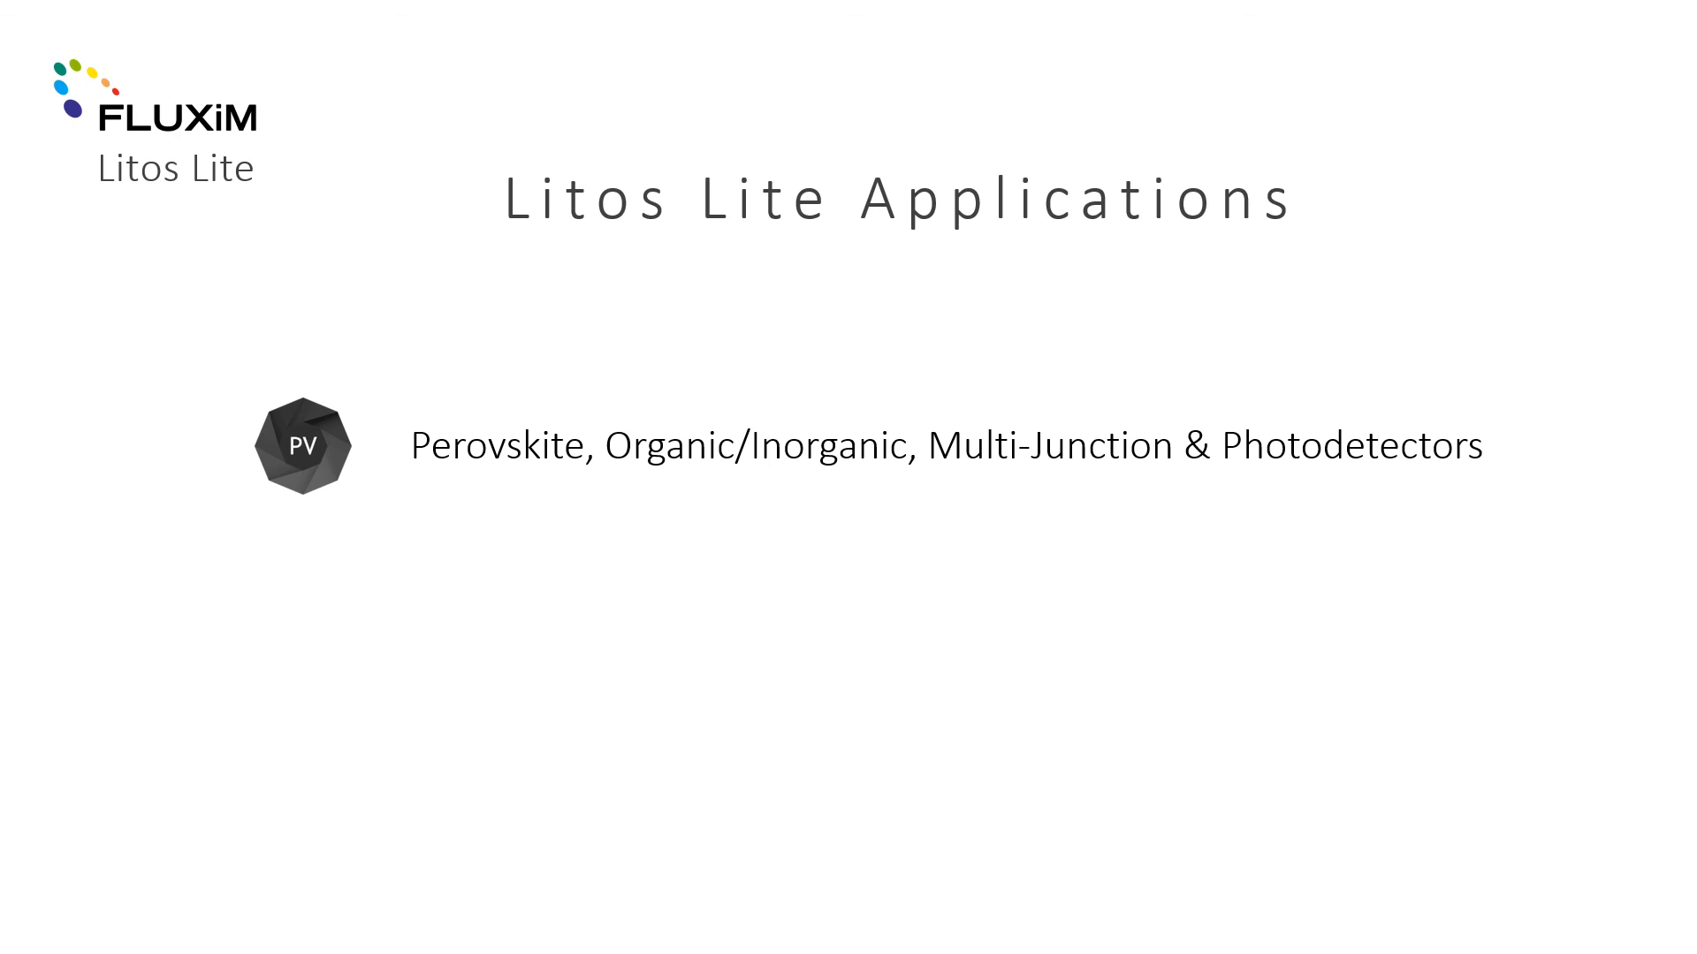
{"action": "key", "text": "Right"}
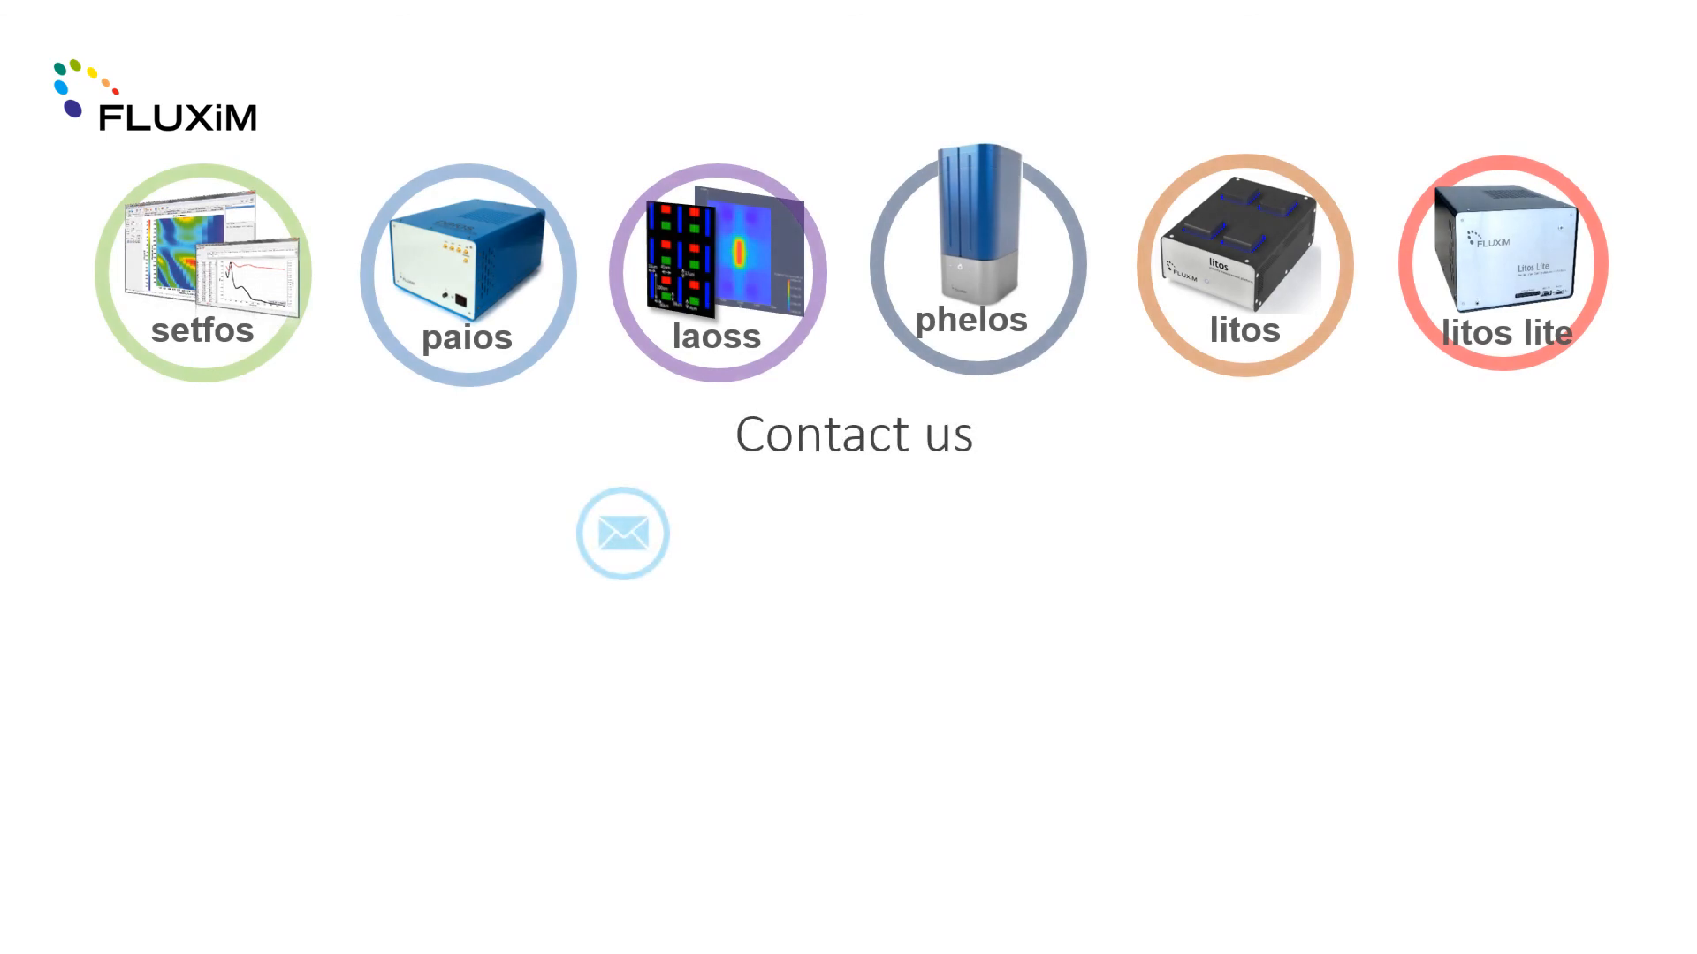
{"action": "left_click", "coordinate": [622, 533]}
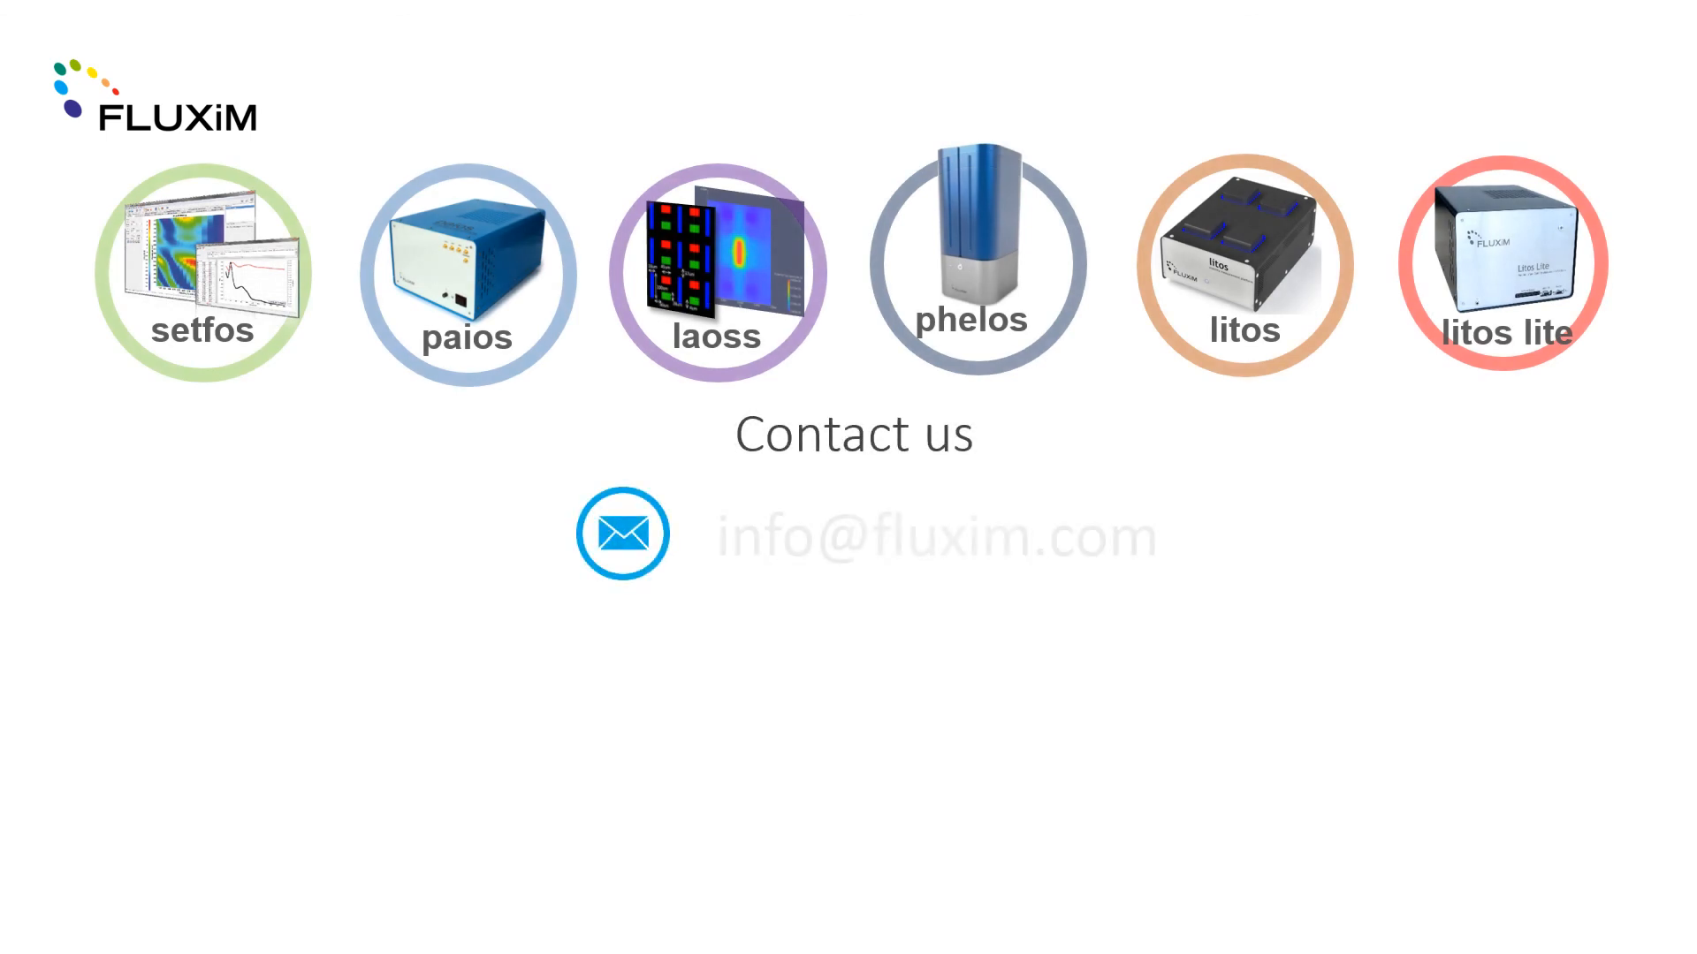